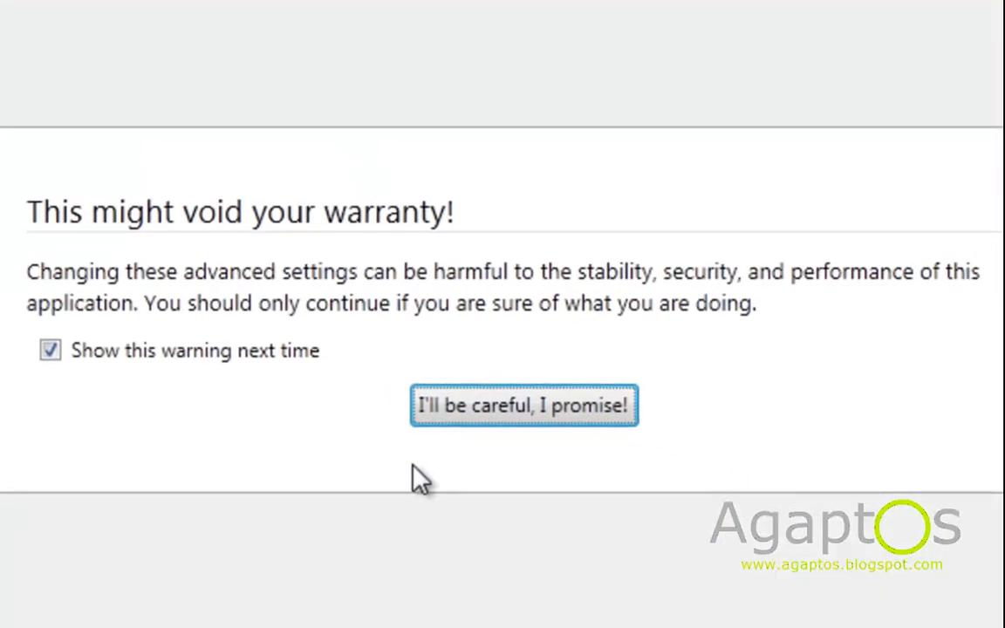
Accept the about:config warning and filter the preferences by 'pipelining'
{"action": "left_click", "coordinate": [523, 405]}
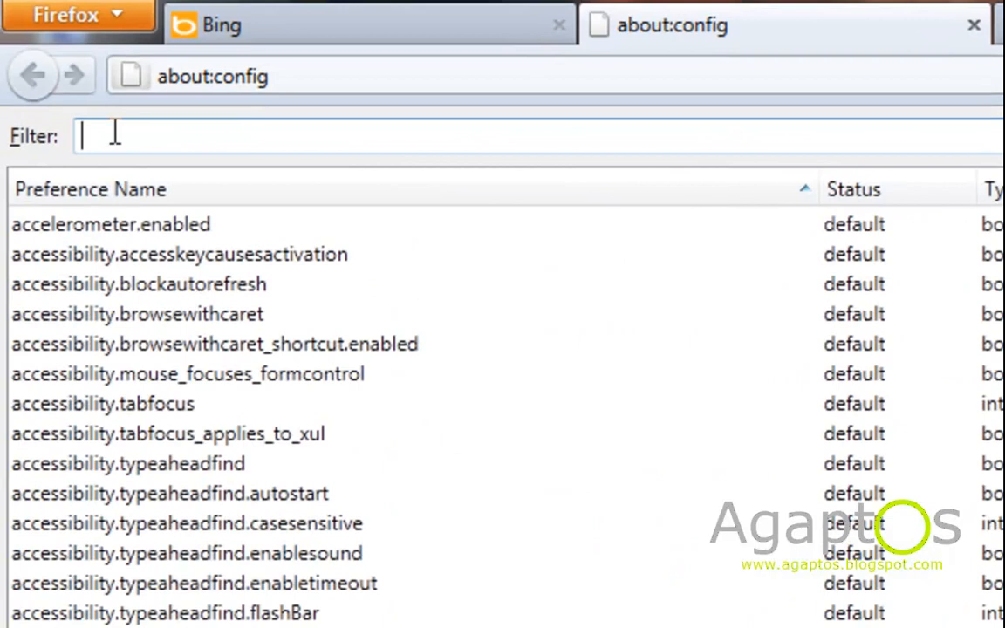
{"action": "type", "text": "pips"}
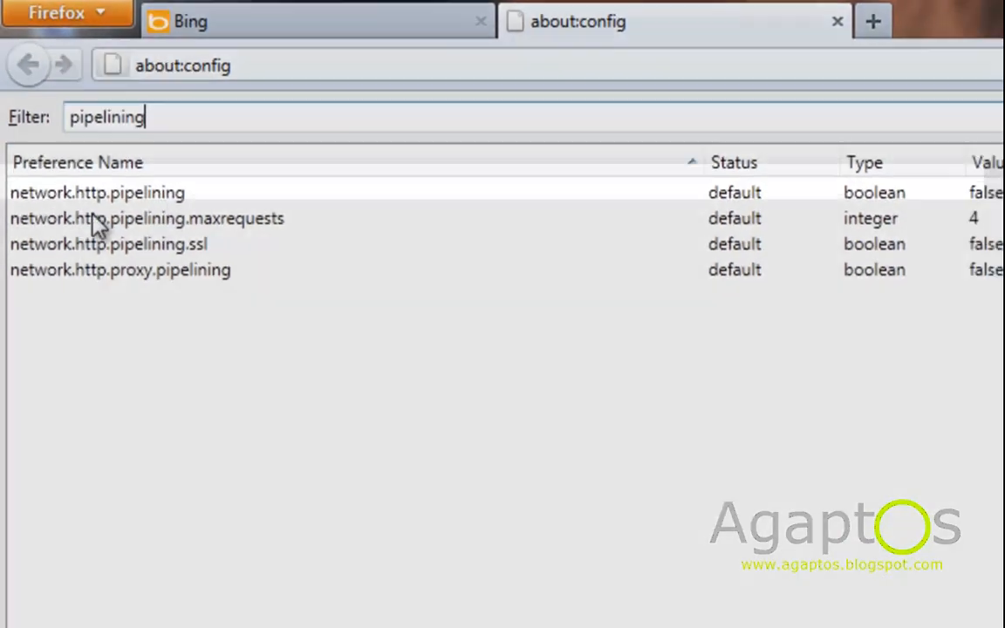
Set network.http.pipelining and network.http.proxy.pipelining to true
{"action": "left_click", "coordinate": [93, 193]}
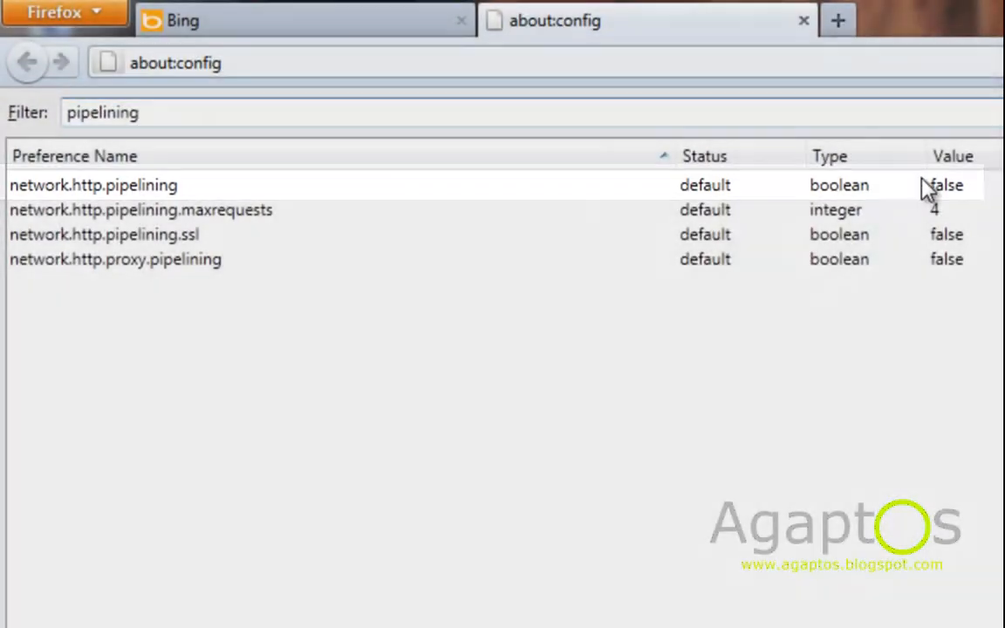
{"action": "double_click", "coordinate": [94, 184]}
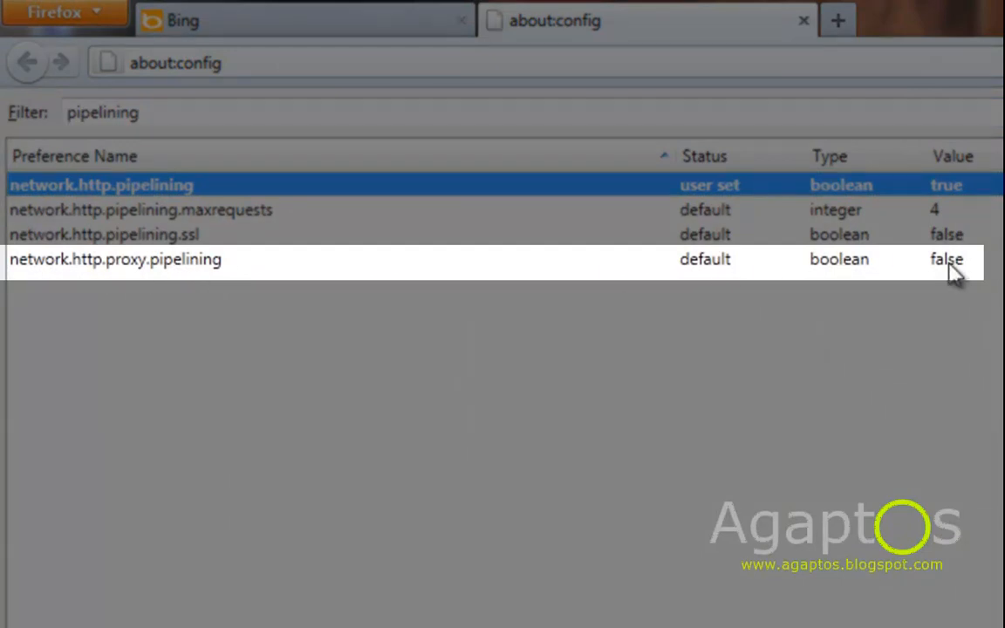
{"action": "double_click", "coordinate": [126, 259]}
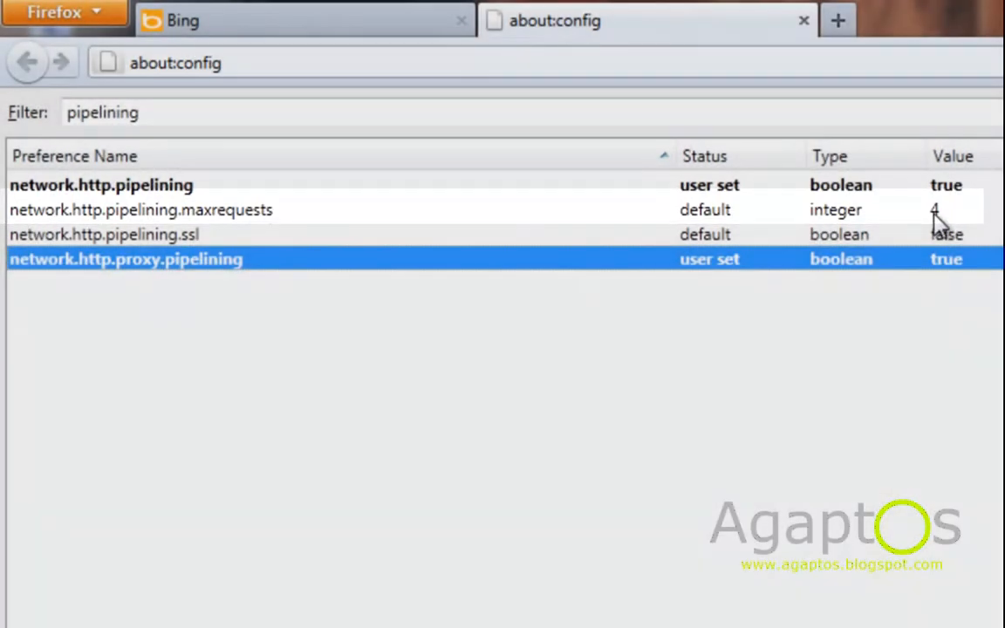
Set the pipelining maxrequests preference to 8
{"action": "double_click", "coordinate": [139, 209]}
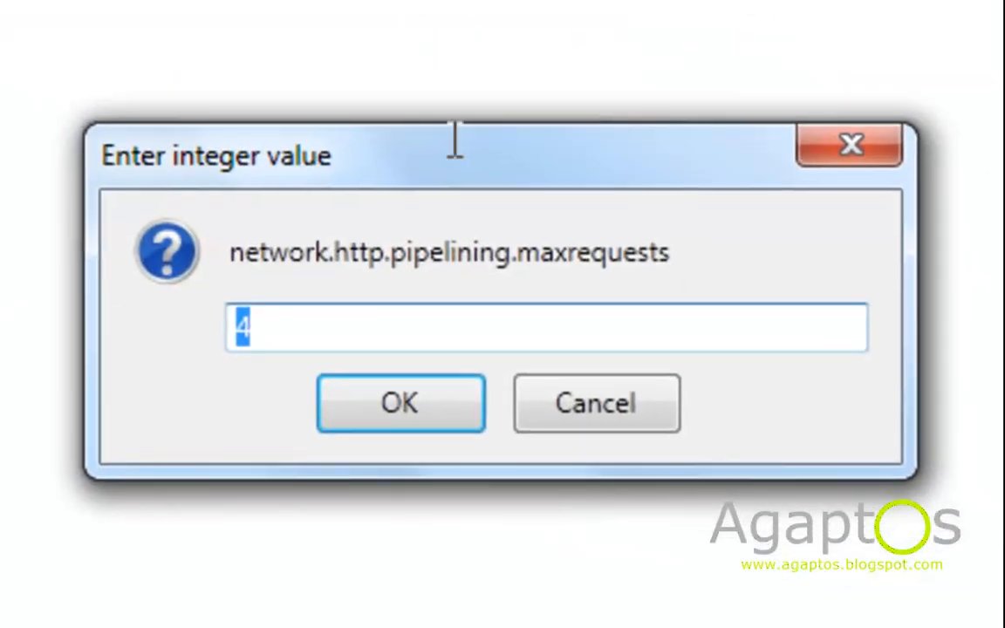
{"action": "type", "text": "8"}
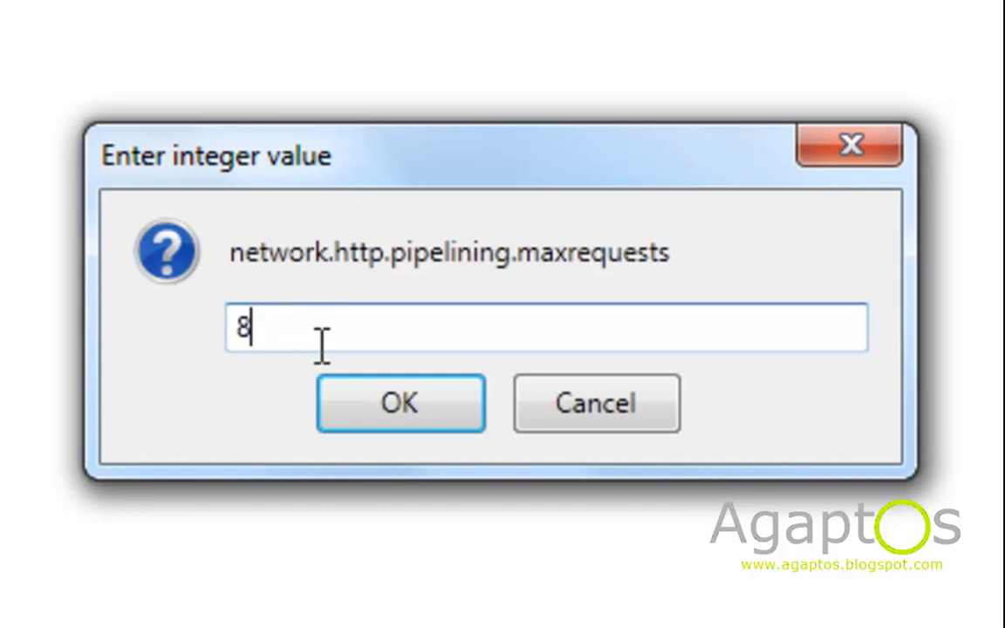
{"action": "left_click", "coordinate": [401, 403]}
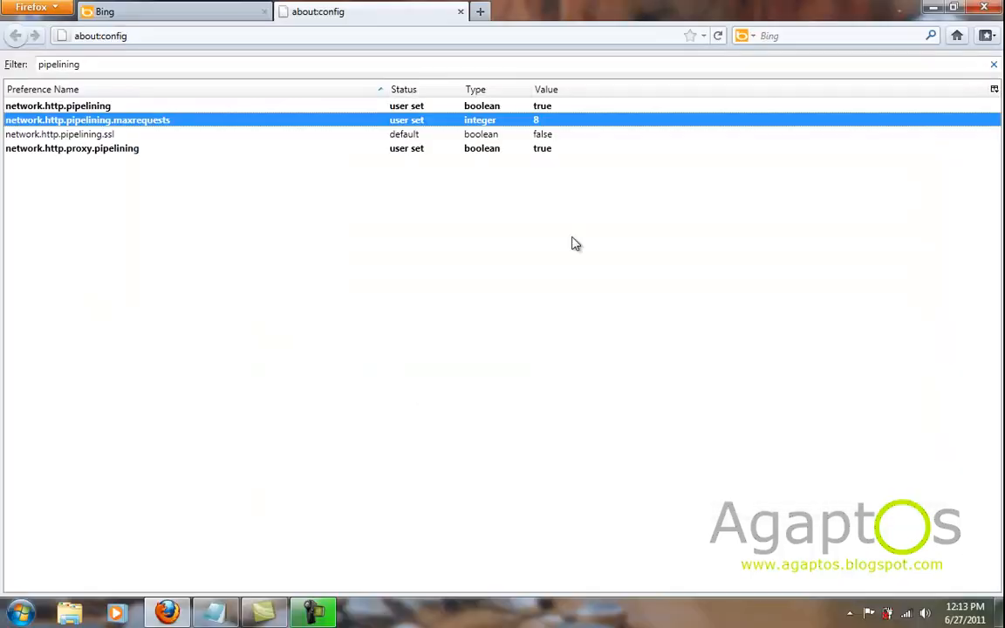
{"action": "mouse_move", "coordinate": [475, 197]}
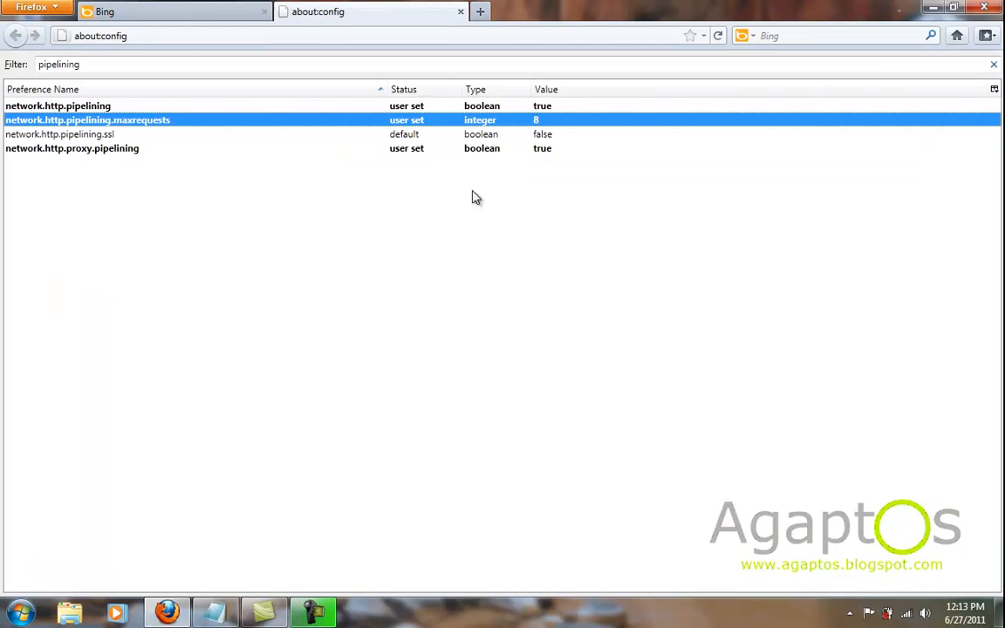
Add integer preference nglayout.initialpaint.delay with value 0
{"action": "right_click", "coordinate": [87, 120]}
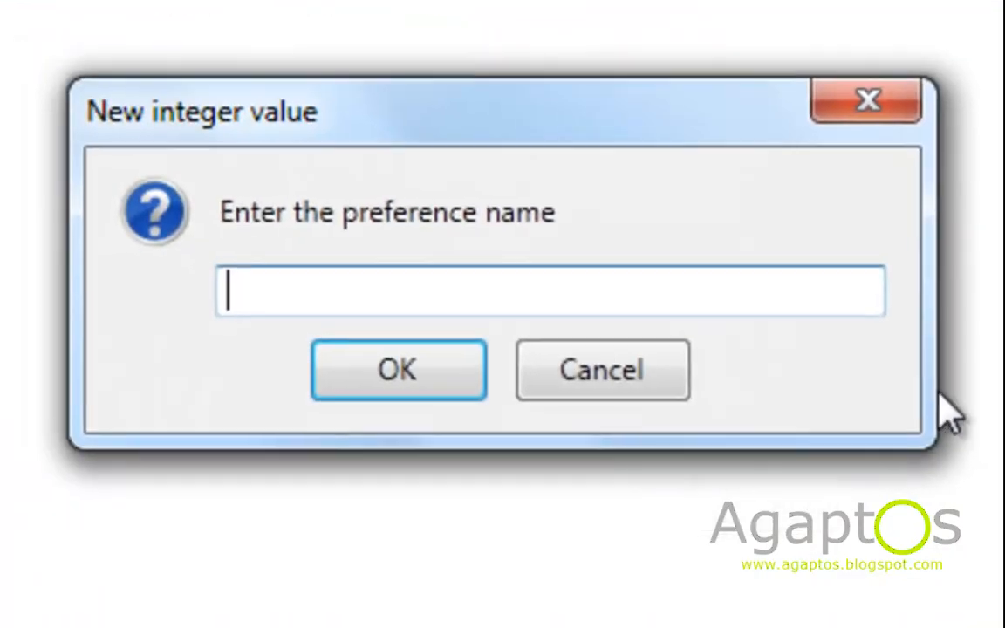
{"action": "type", "text": "nglayout.initialpaint.delay"}
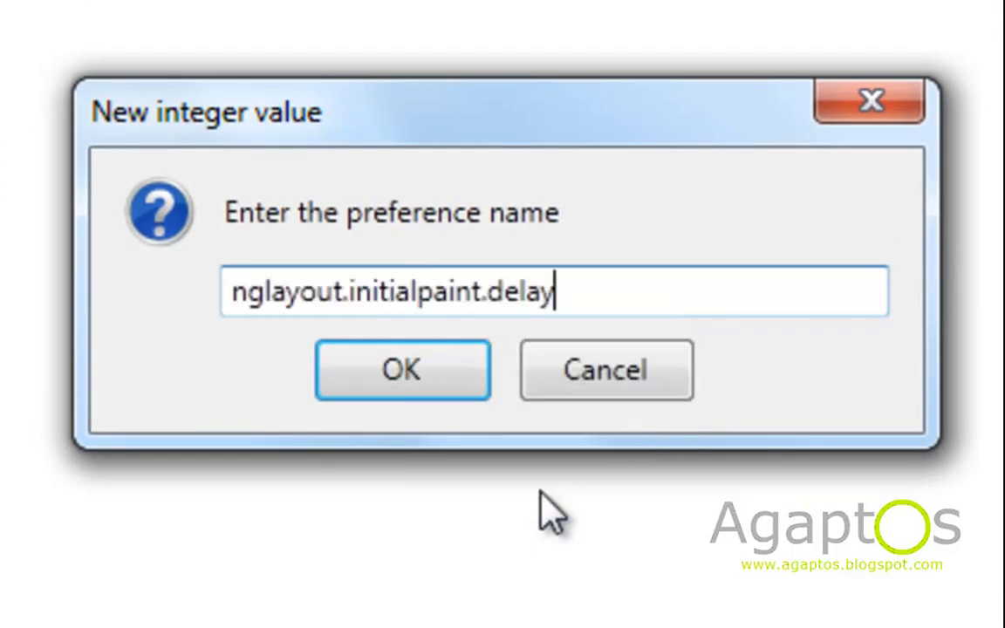
{"action": "mouse_move", "coordinate": [575, 291]}
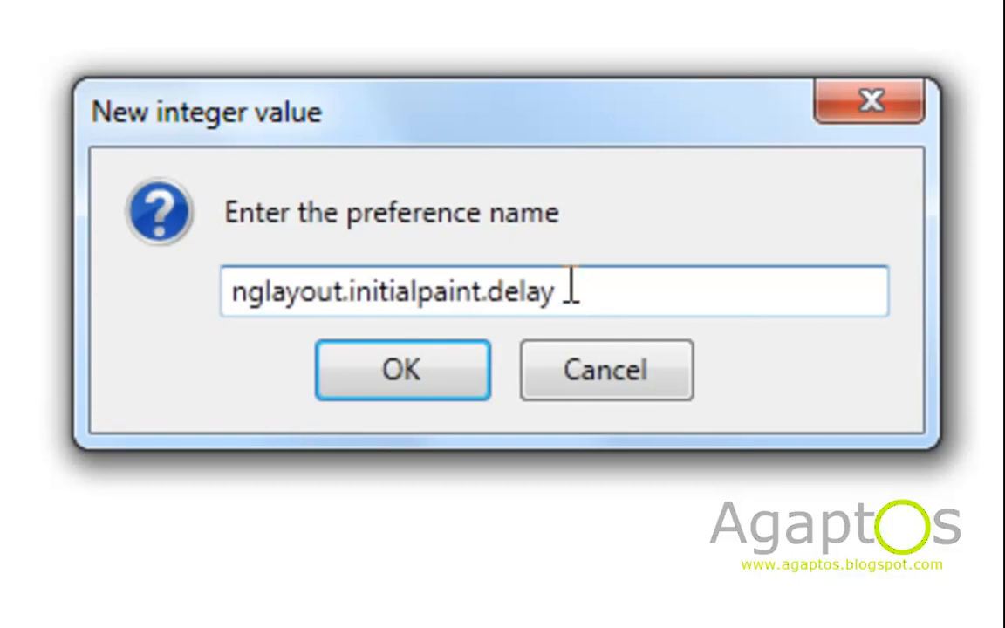
{"action": "left_click", "coordinate": [402, 369]}
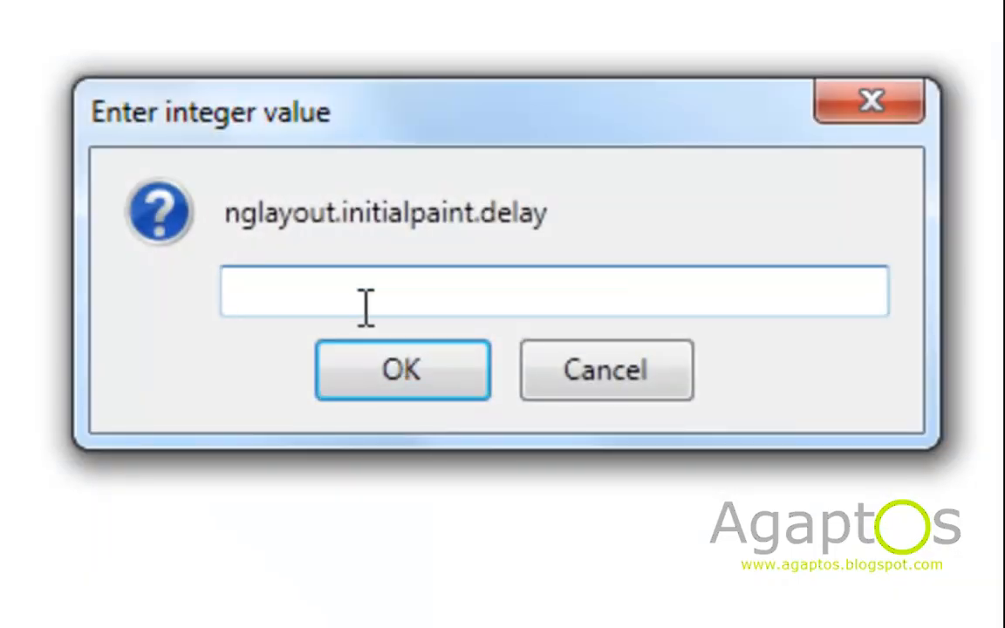
{"action": "type", "text": "0"}
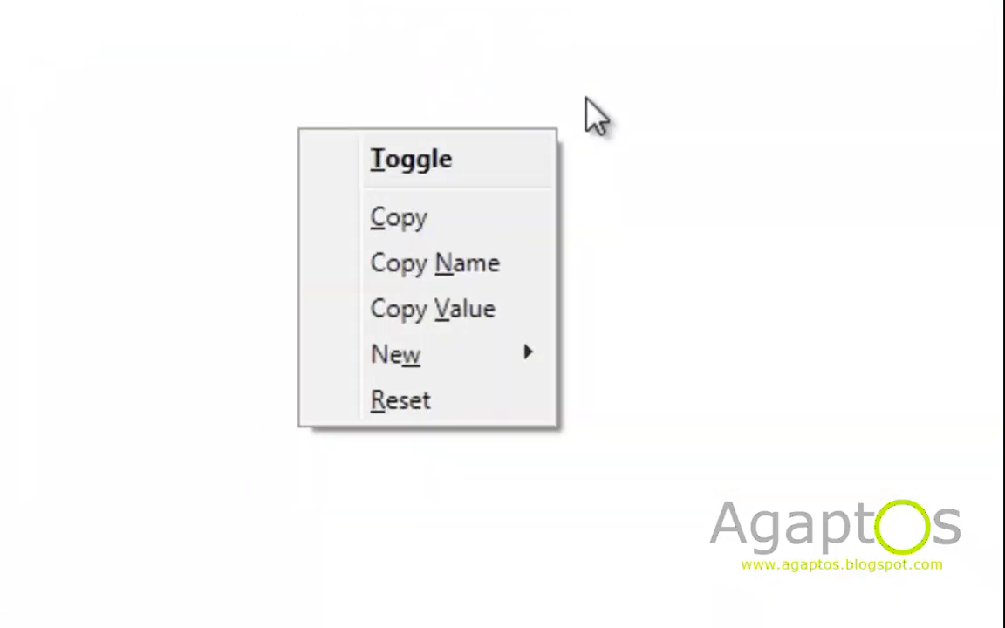
Add integer preference content.notify.interval with value 500
{"action": "left_click", "coordinate": [395, 354]}
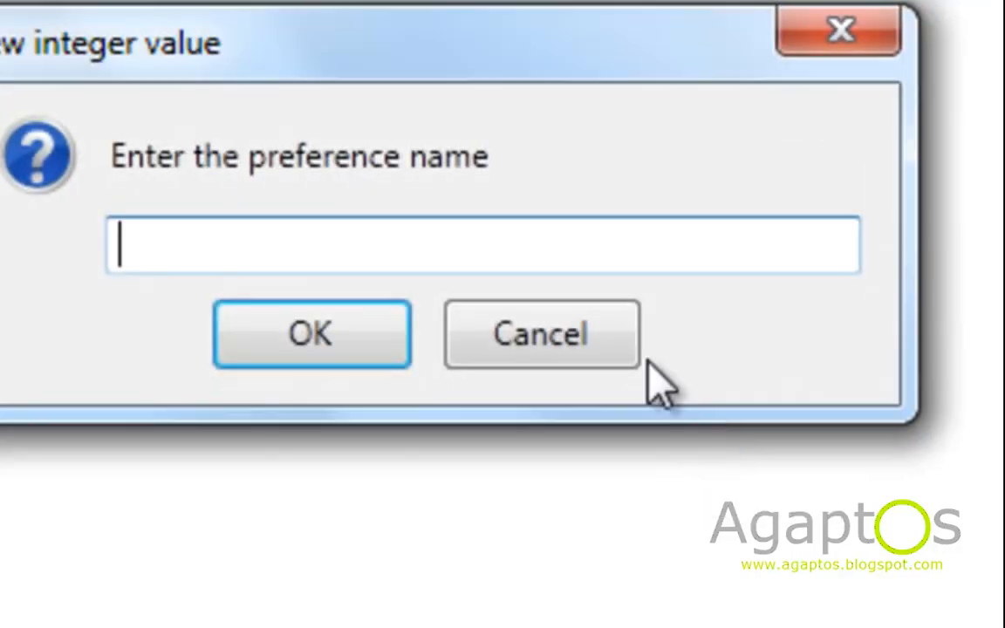
{"action": "type", "text": "content.notify.interval"}
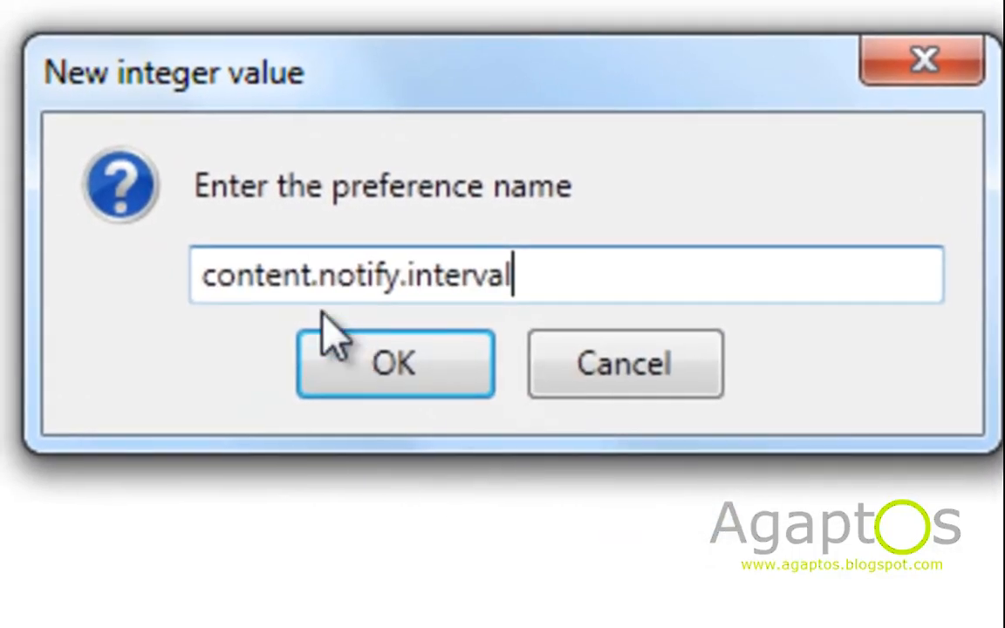
{"action": "mouse_move", "coordinate": [578, 281]}
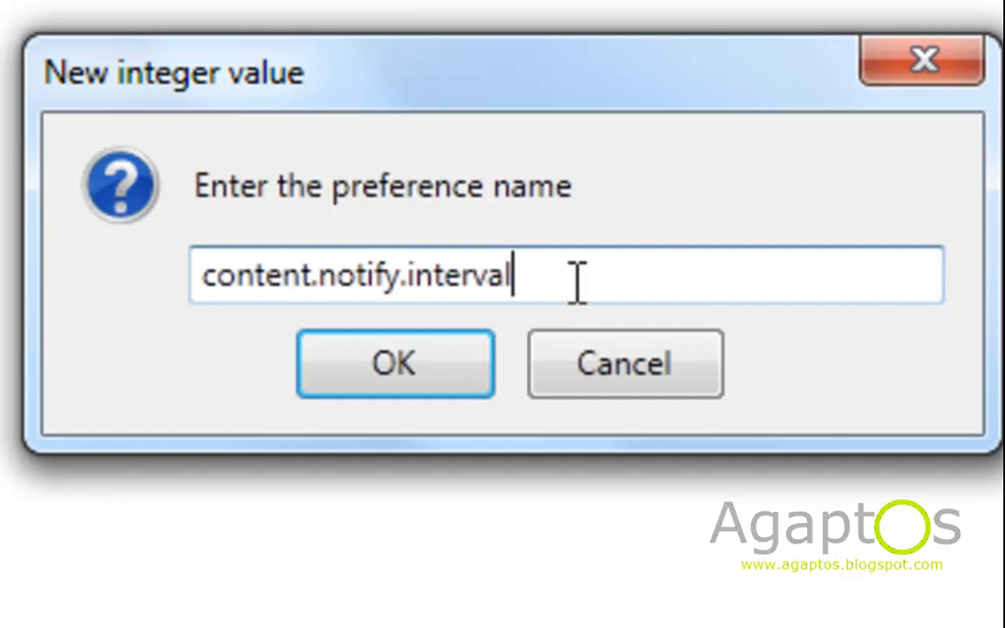
{"action": "left_click", "coordinate": [395, 363]}
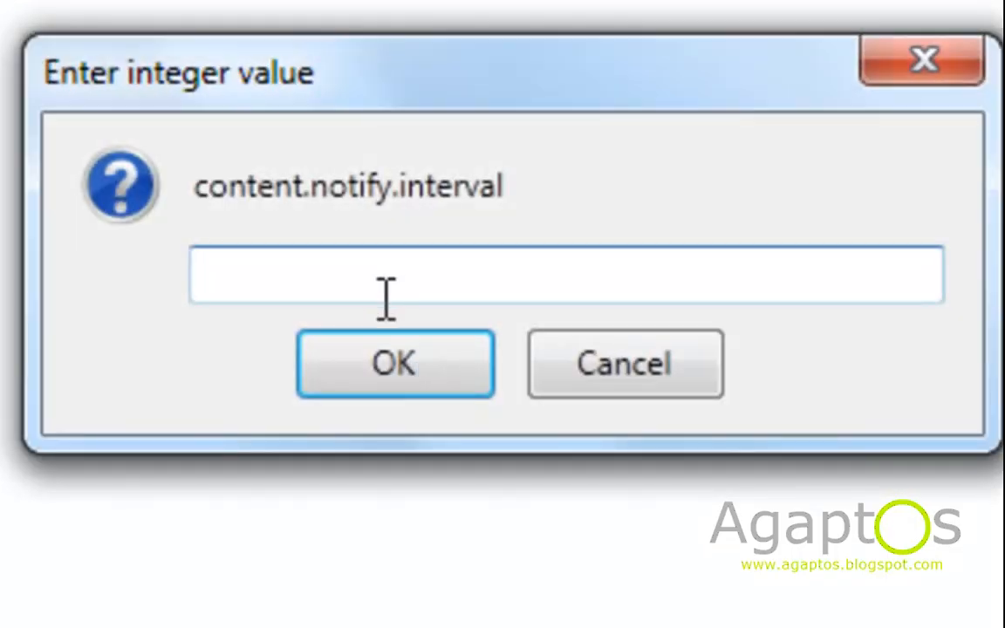
{"action": "type", "text": "500"}
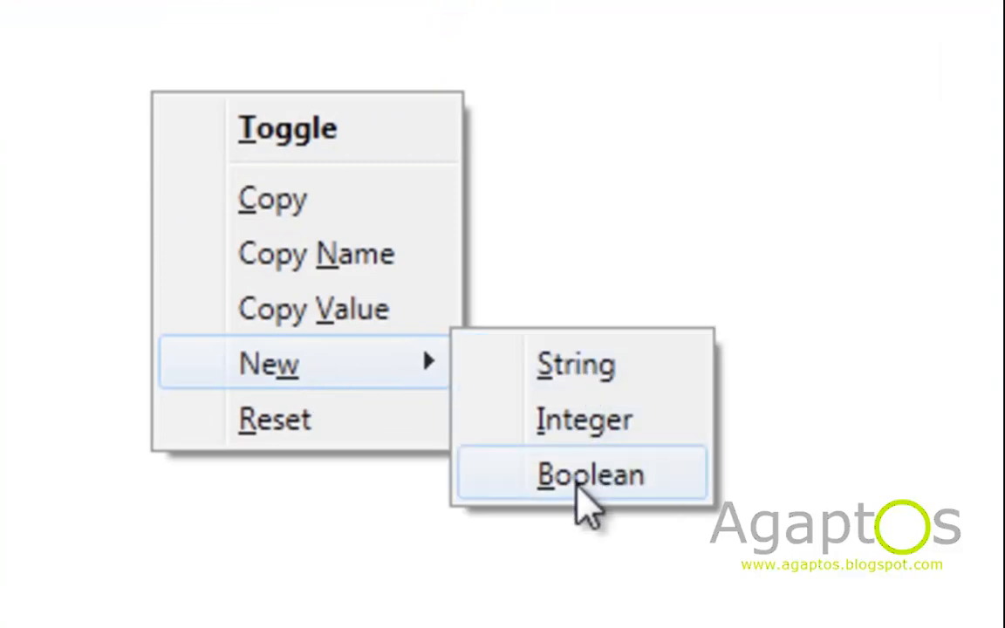
Create boolean preference content.notify.ontimer with value true
{"action": "left_click", "coordinate": [591, 474]}
{"action": "type", "text": "content.notify.ontimer"}
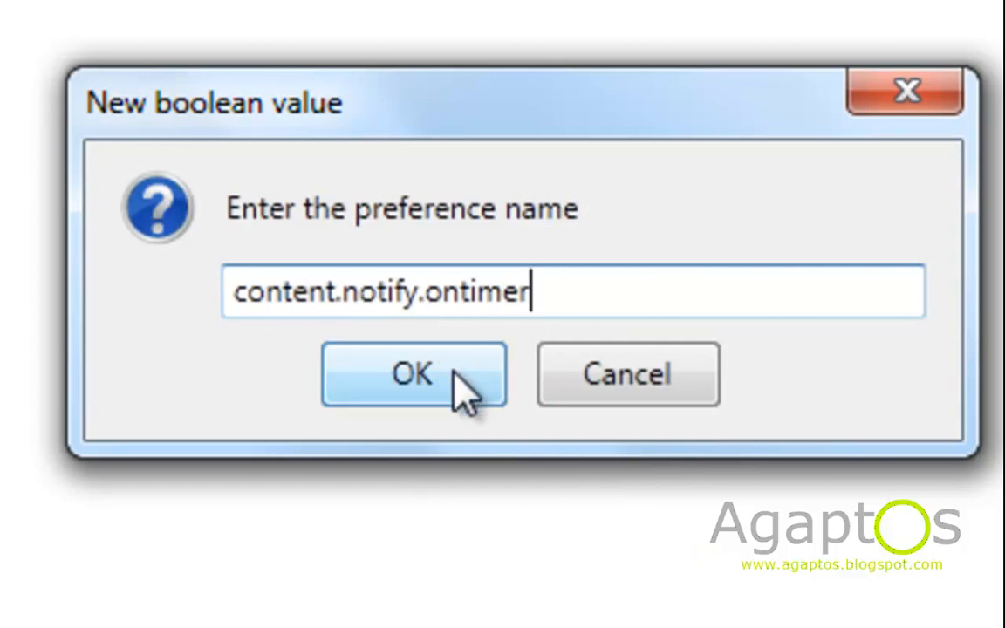
{"action": "left_click", "coordinate": [412, 373]}
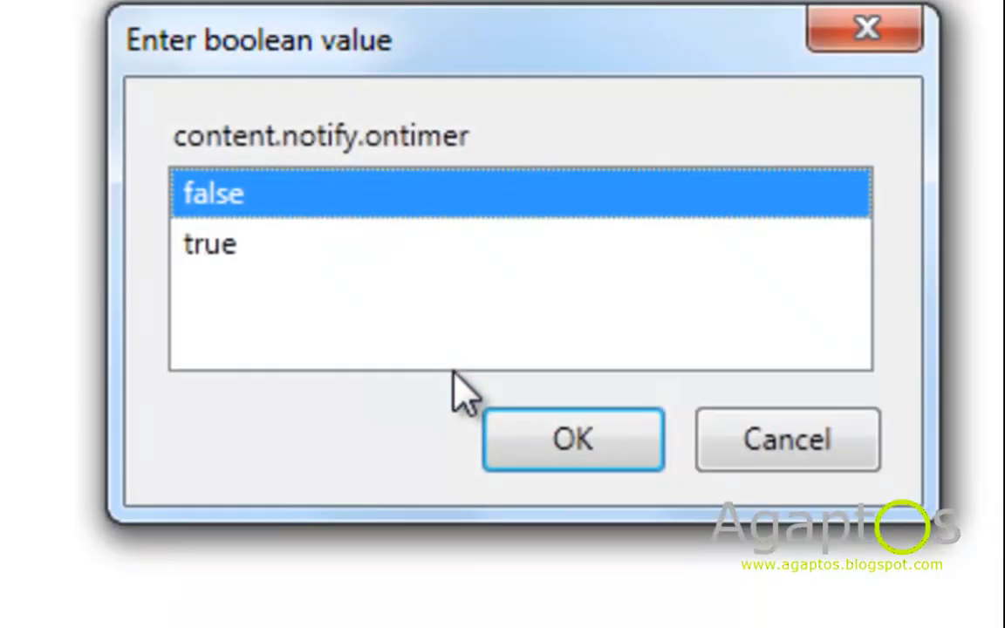
{"action": "left_click", "coordinate": [210, 244]}
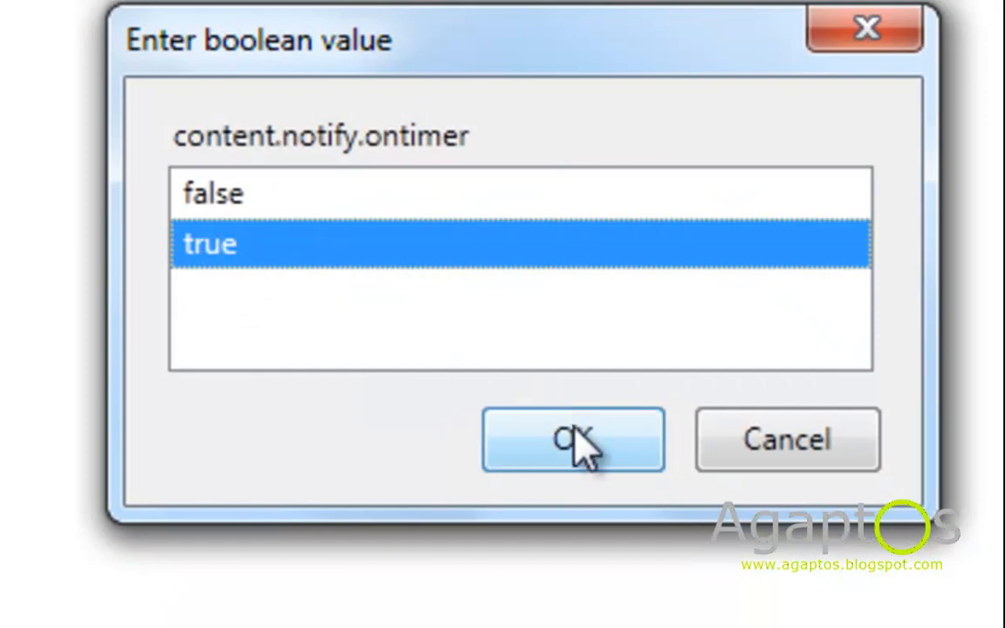
{"action": "left_click", "coordinate": [572, 439]}
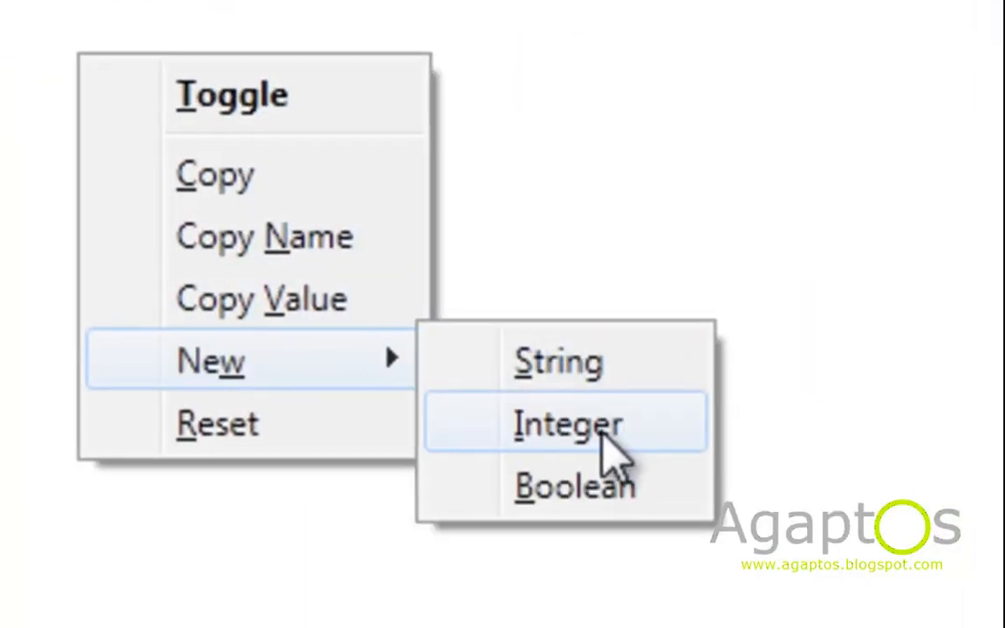
Create integer preference content.switch.threshold with value 250000
{"action": "left_click", "coordinate": [568, 424]}
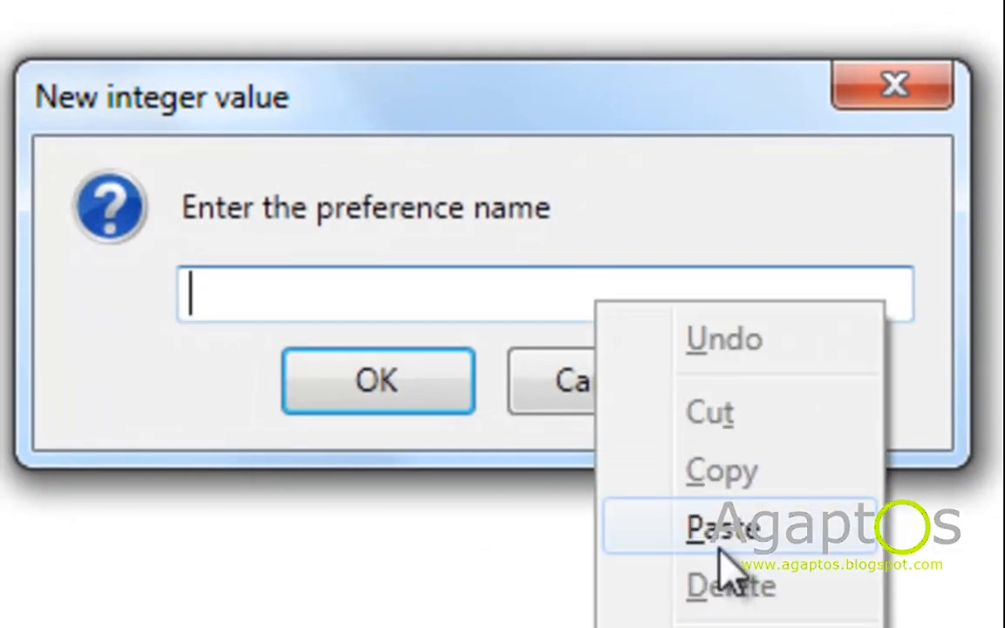
{"action": "left_click", "coordinate": [722, 529]}
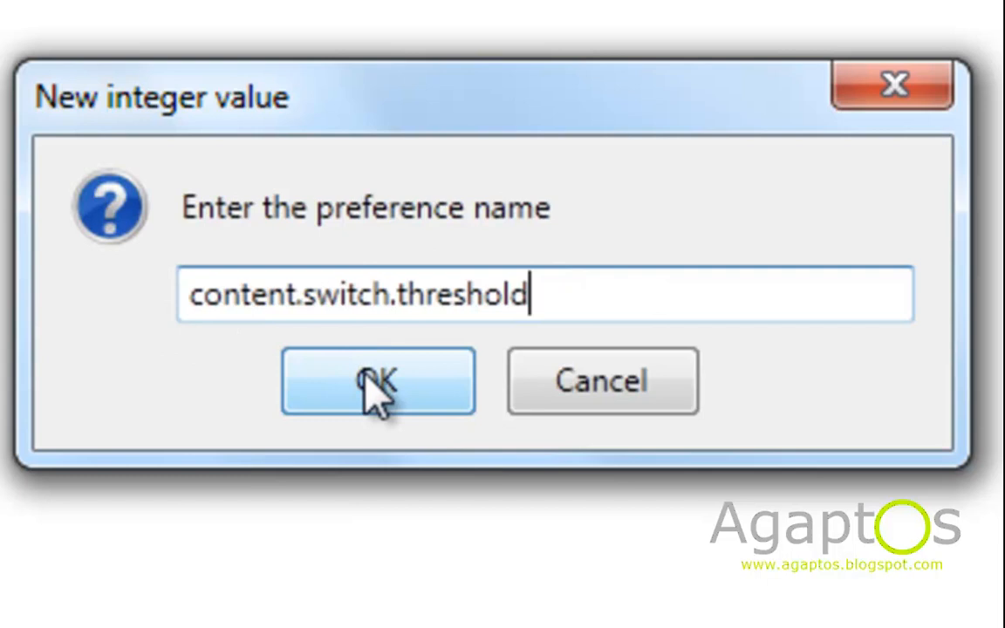
{"action": "left_click", "coordinate": [377, 382]}
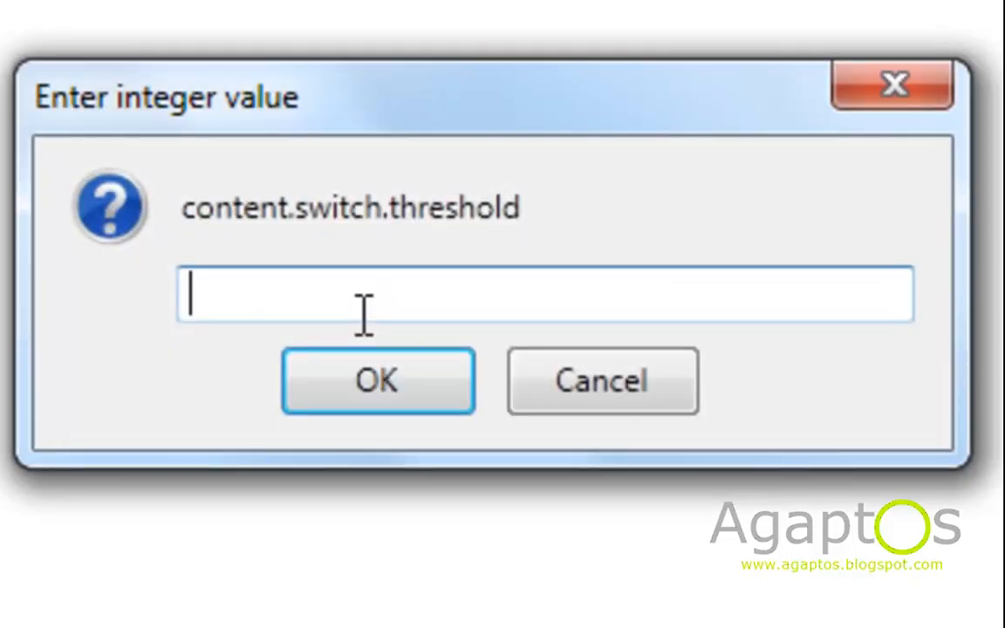
{"action": "type", "text": "250000"}
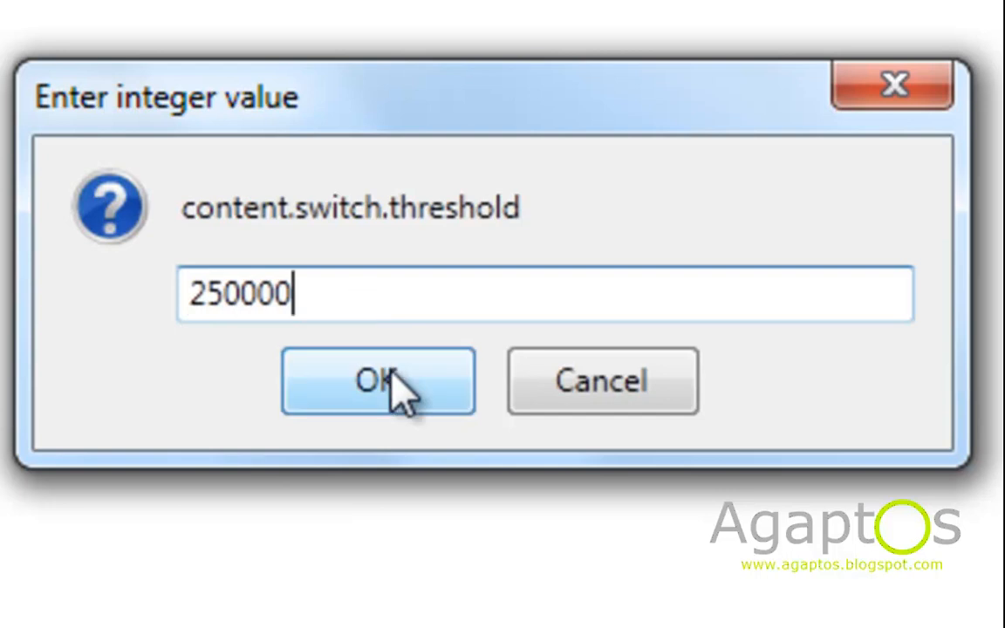
{"action": "left_click", "coordinate": [379, 381]}
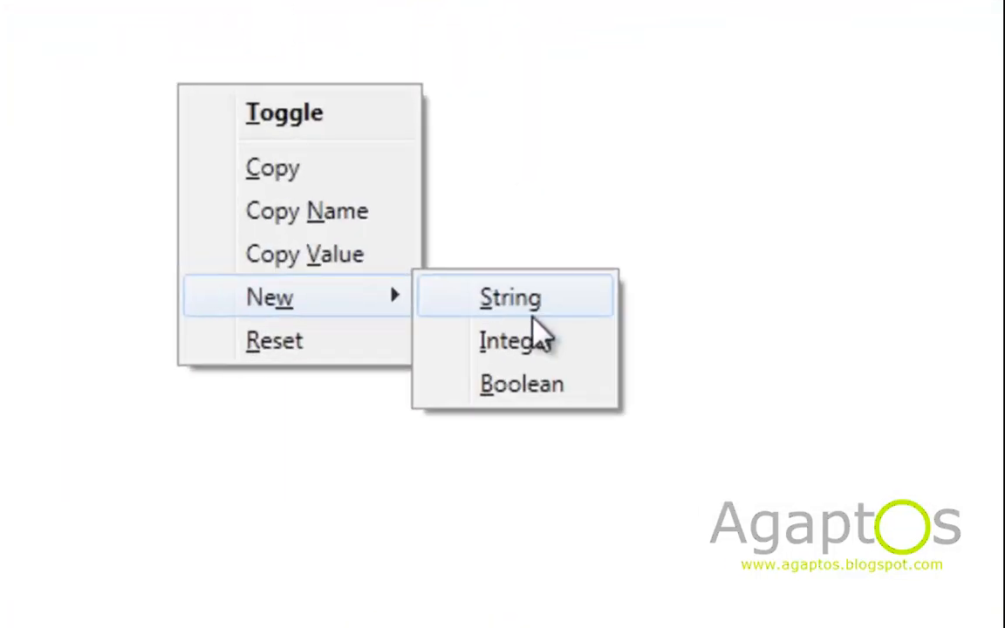
Create boolean preference content.interrupt.parsing with value false
{"action": "left_click", "coordinate": [521, 383]}
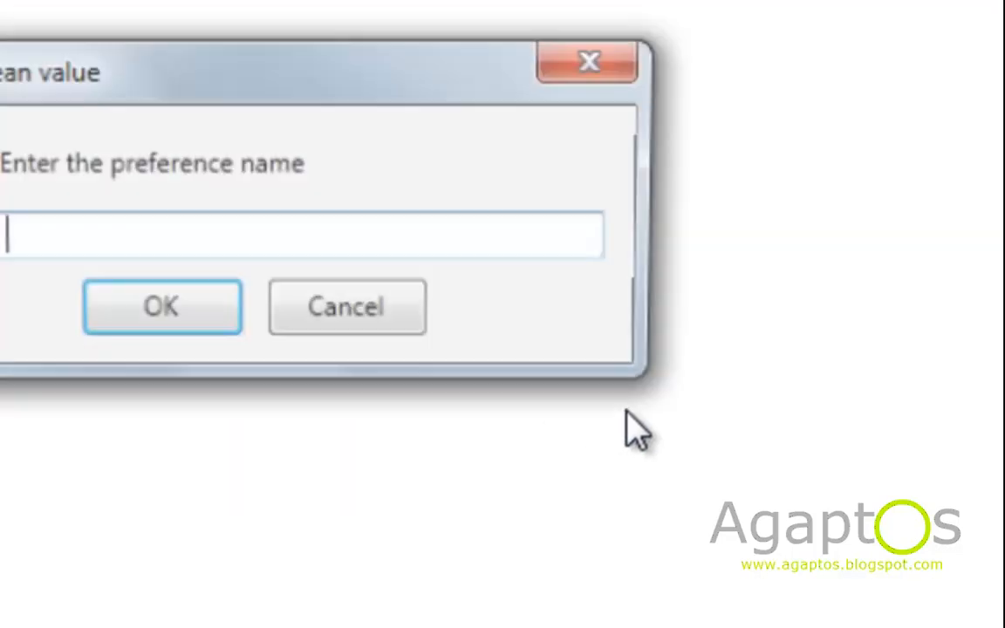
{"action": "type", "text": "content.interrupt.parsing"}
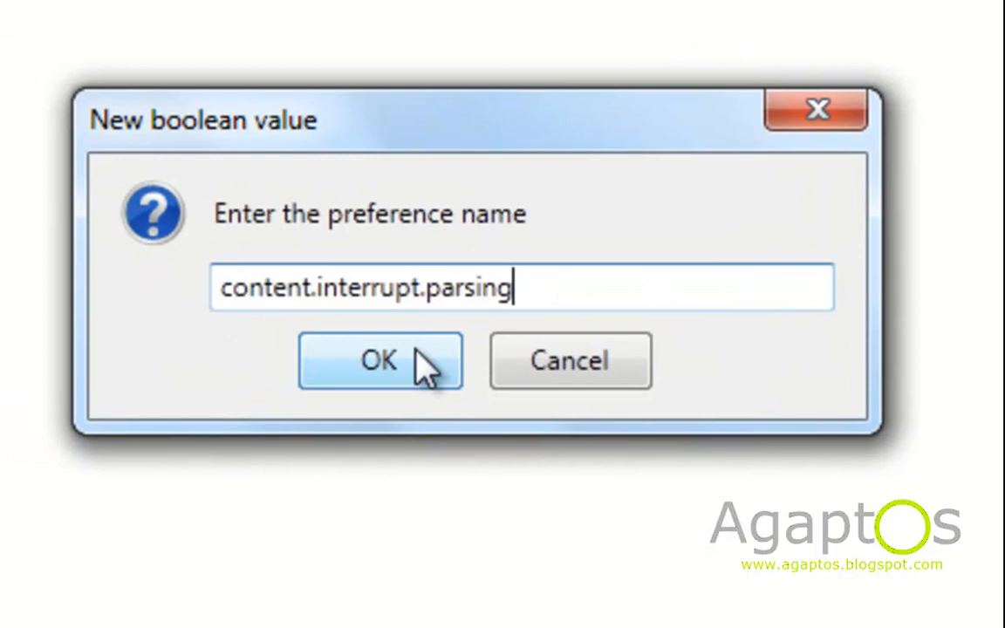
{"action": "left_click", "coordinate": [379, 360]}
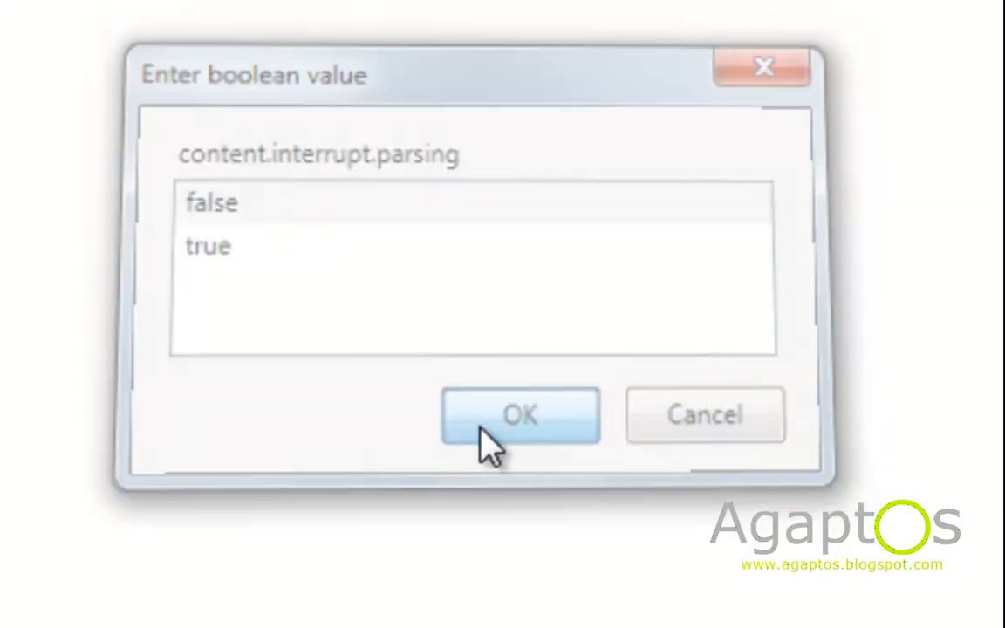
{"action": "left_click", "coordinate": [520, 415]}
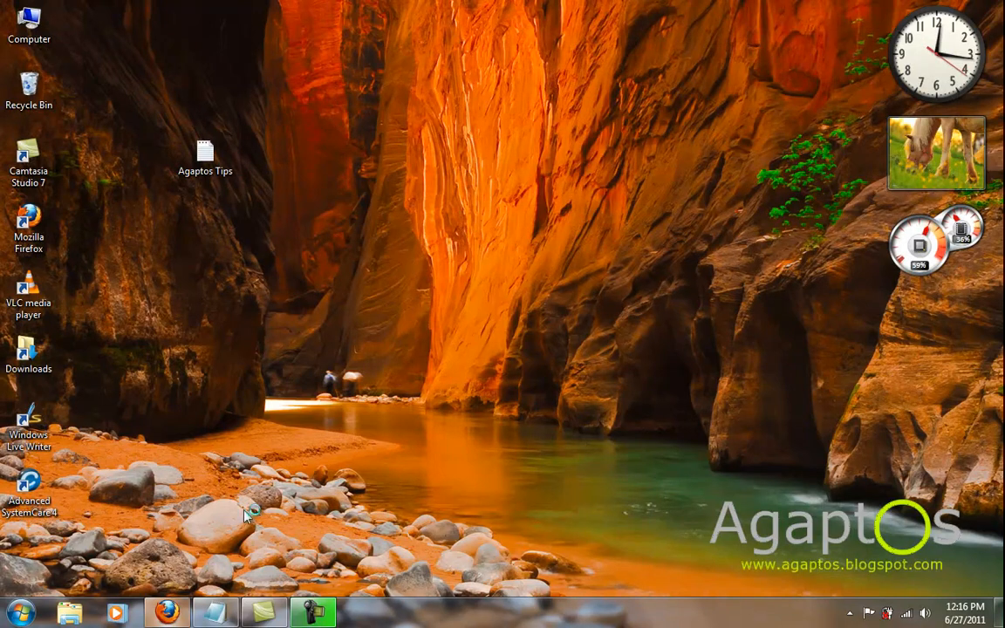
Relaunch Firefox, search Bing for 'facebook', and scroll through the results
{"action": "left_click", "coordinate": [166, 612]}
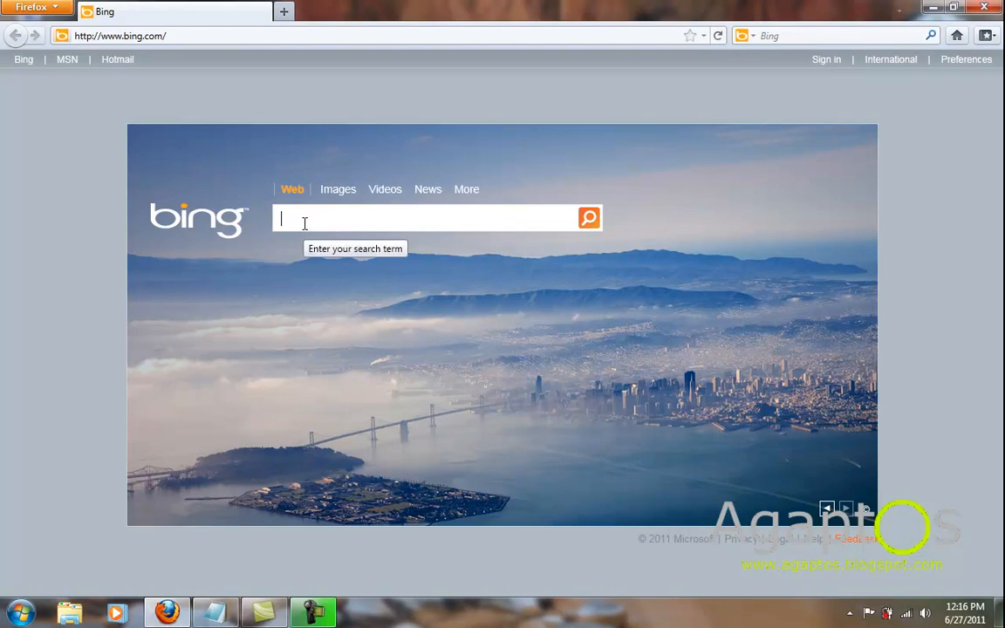
{"action": "type", "text": "fac"}
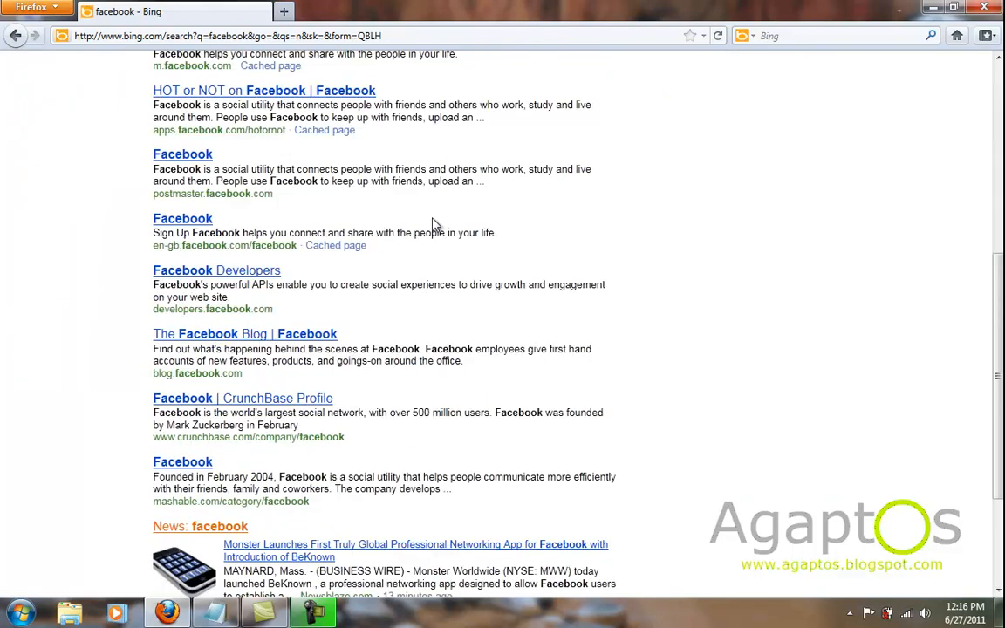
{"action": "scroll", "scroll_direction": "up", "scroll_amount": 3}
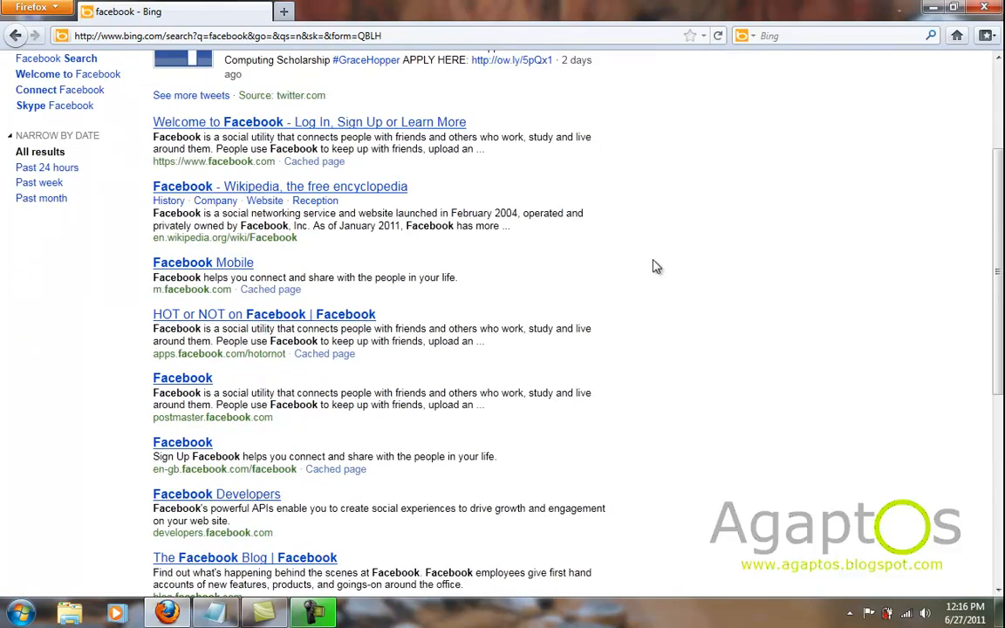
{"action": "scroll", "scroll_direction": "down", "scroll_amount": 3}
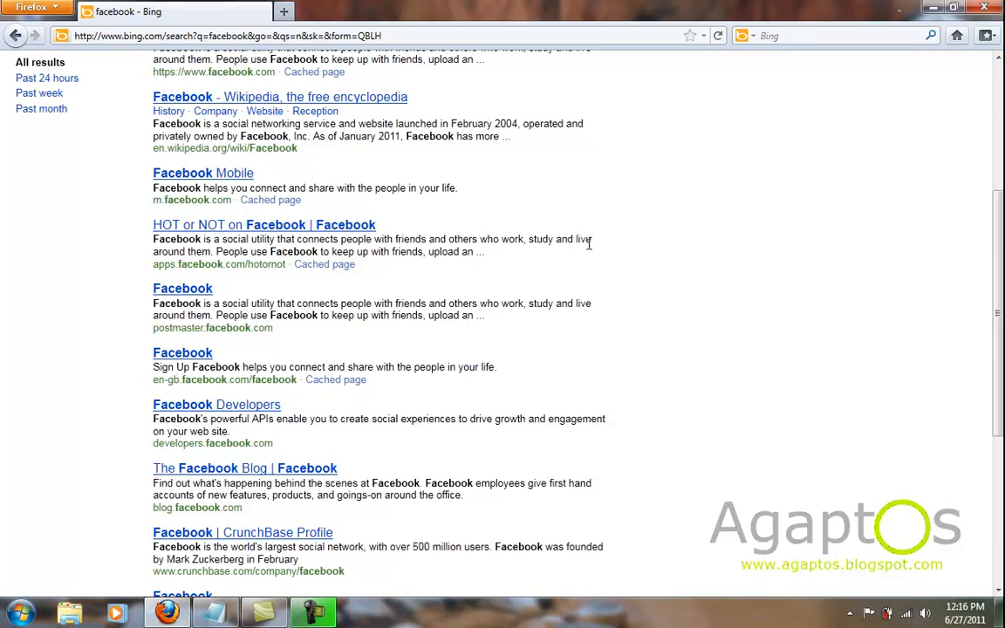
{"action": "scroll", "scroll_direction": "up", "scroll_amount": 3}
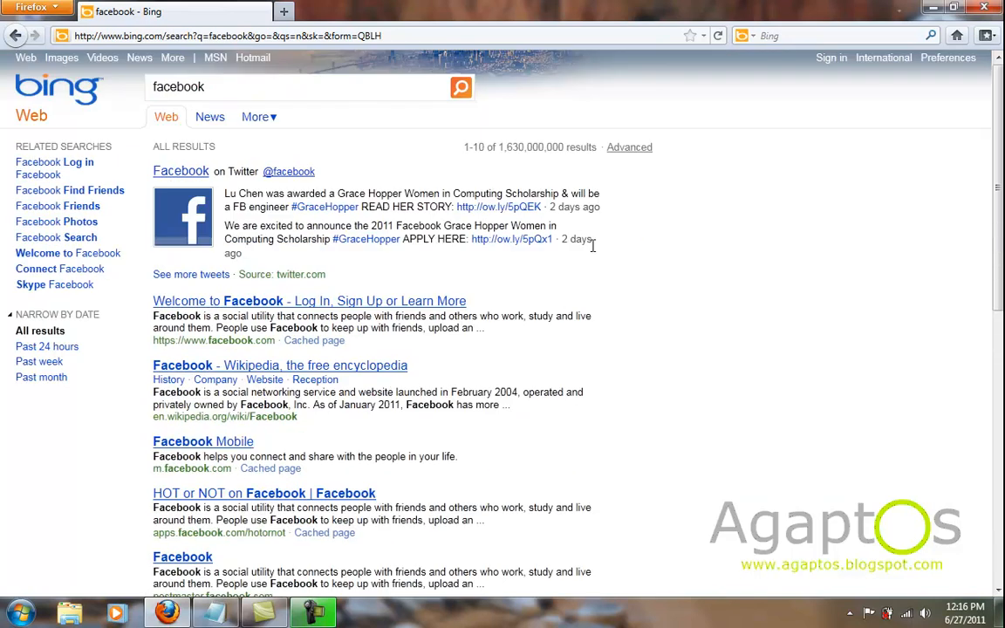
{"action": "mouse_move", "coordinate": [590, 269]}
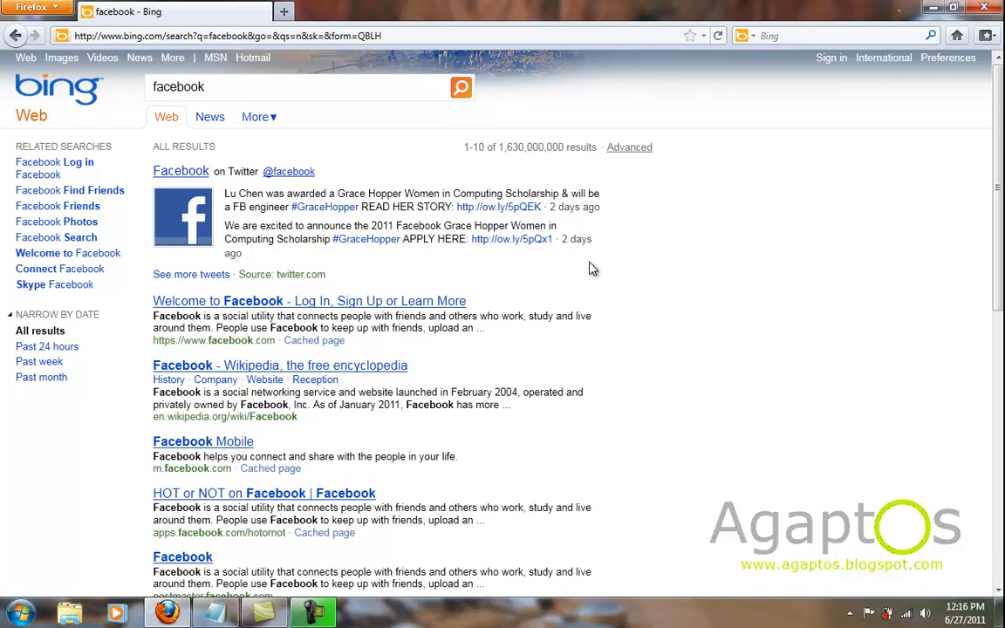